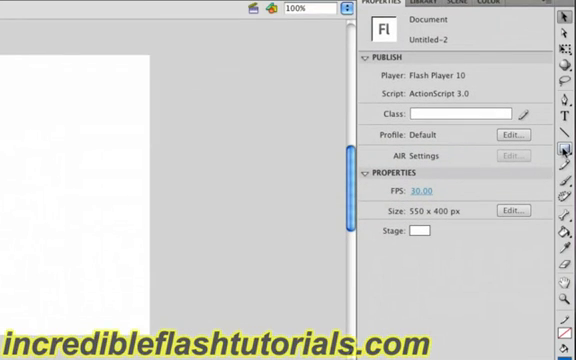
- Select the Rectangle Tool to draw a blue rectangle with no stroke
click(565, 150)
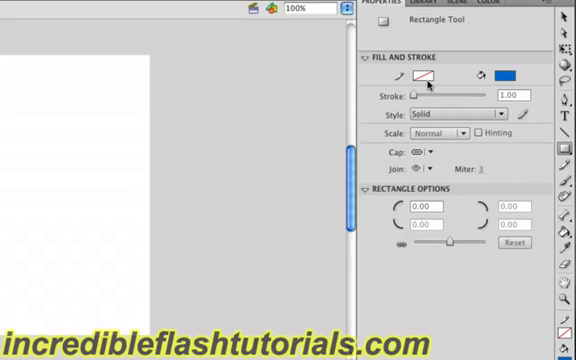
mouse_move(419, 78)
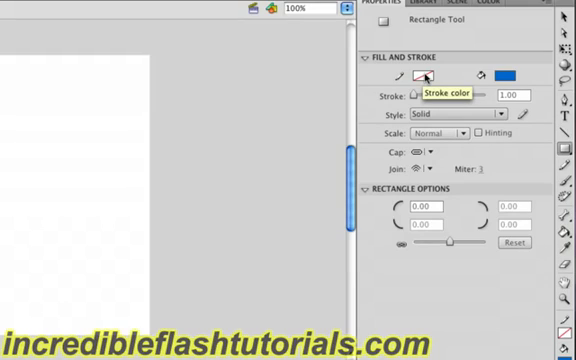
mouse_move(420, 80)
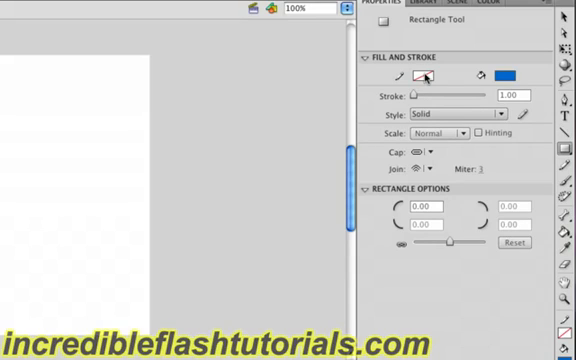
mouse_move(502, 75)
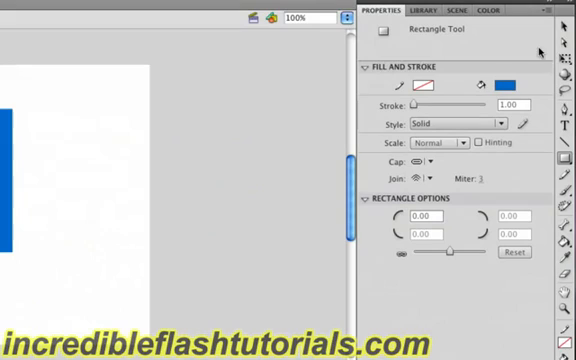
mouse_move(564, 24)
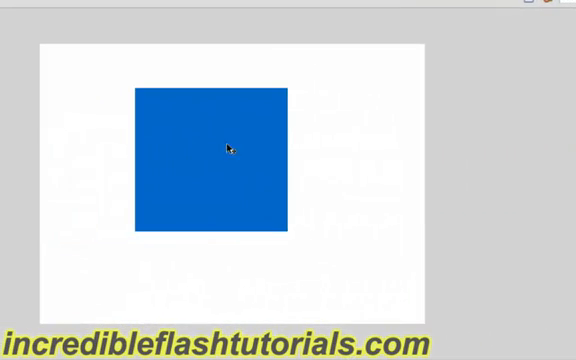
mouse_move(211, 137)
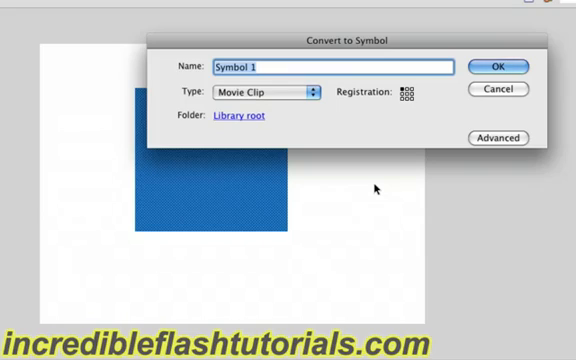
- Name the new movie clip symbol 'Rectangle'
text(Red)
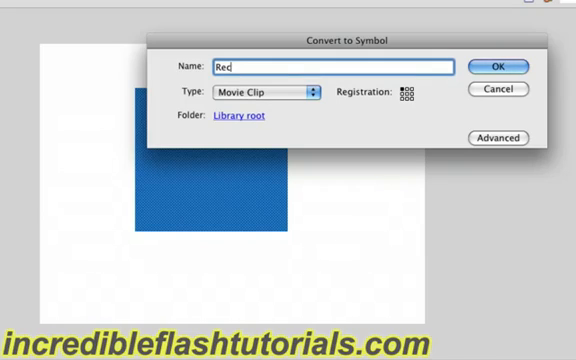
text(Rectangl)
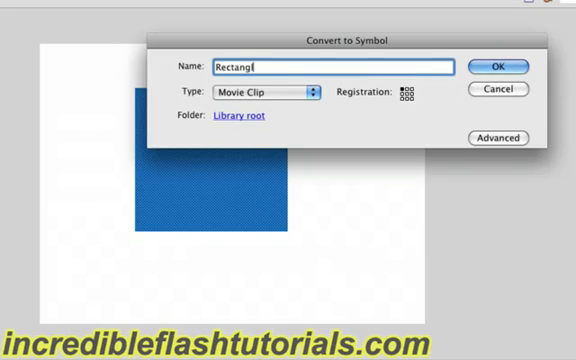
text(e)
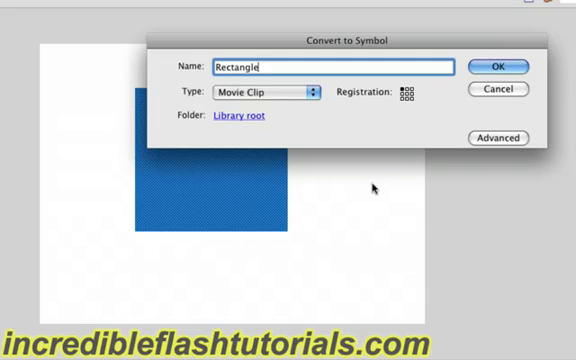
mouse_move(368, 188)
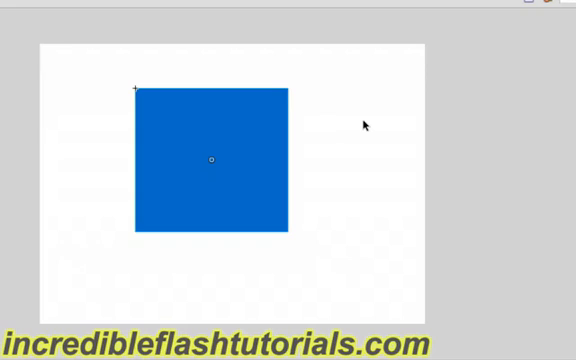
mouse_move(437, 145)
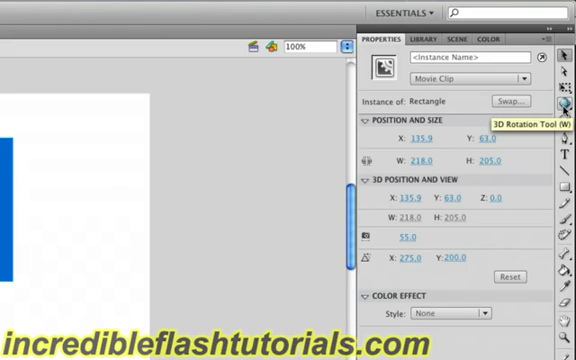
mouse_move(97, 151)
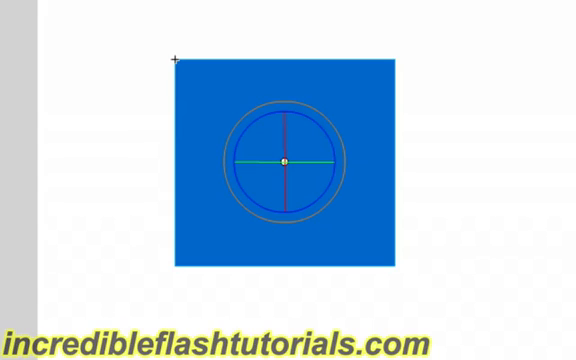
mouse_move(350, 207)
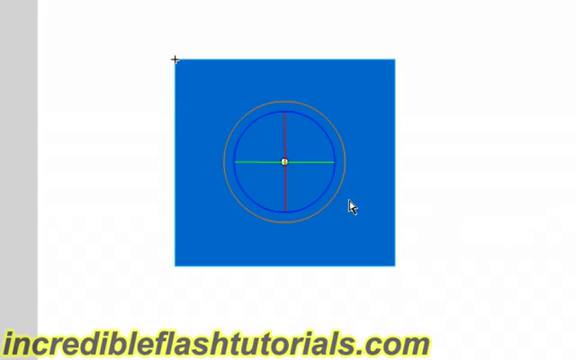
mouse_move(344, 199)
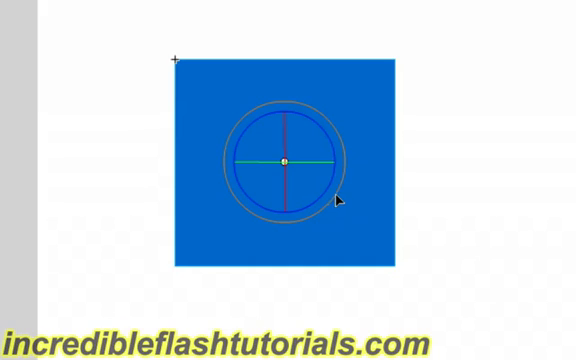
mouse_move(325, 200)
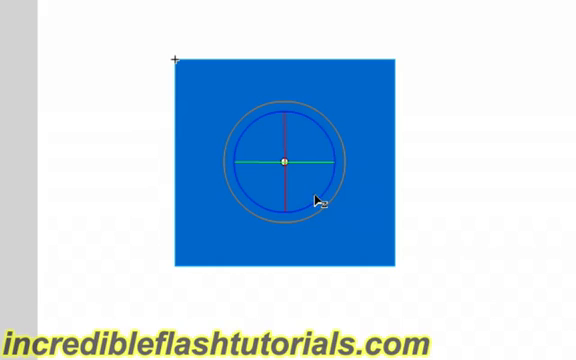
mouse_move(290, 188)
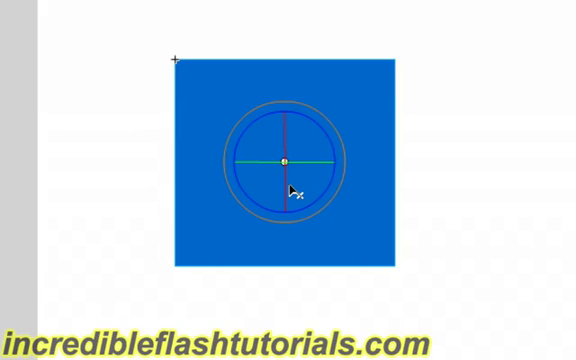
mouse_move(314, 162)
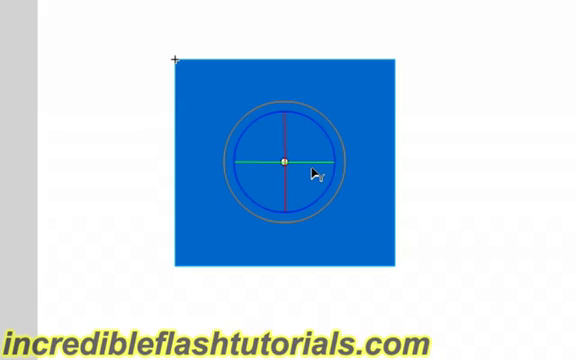
mouse_move(338, 201)
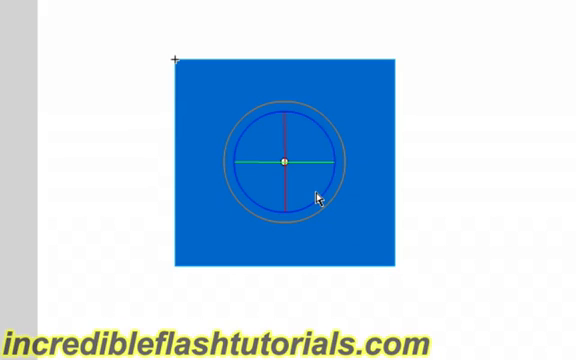
mouse_move(289, 193)
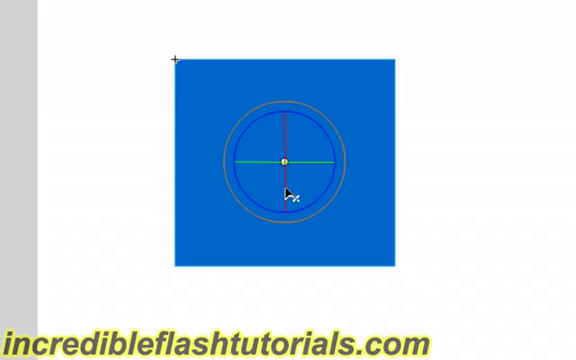
mouse_move(310, 183)
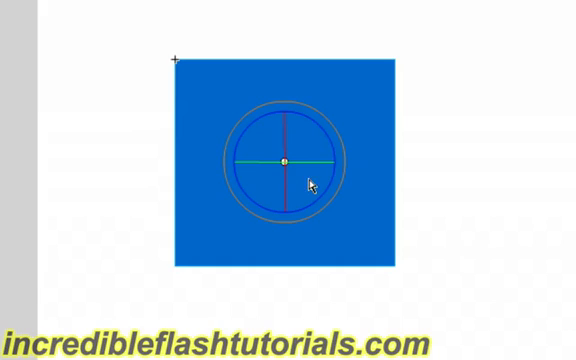
mouse_move(340, 201)
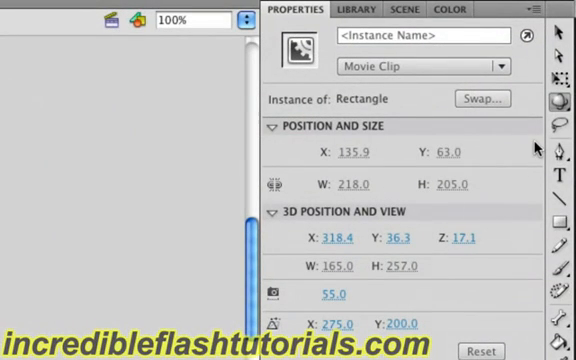
mouse_move(561, 100)
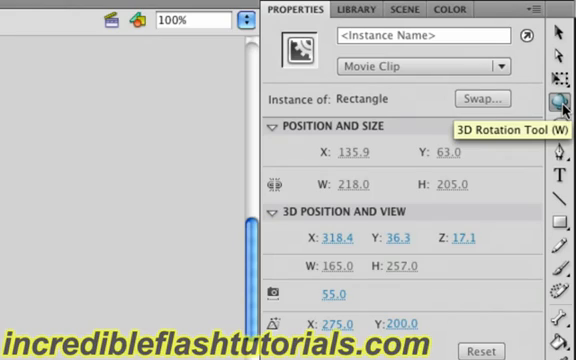
- Switch from the 3D Rotation Tool to the 3D Translation Tool (G)
click(561, 101)
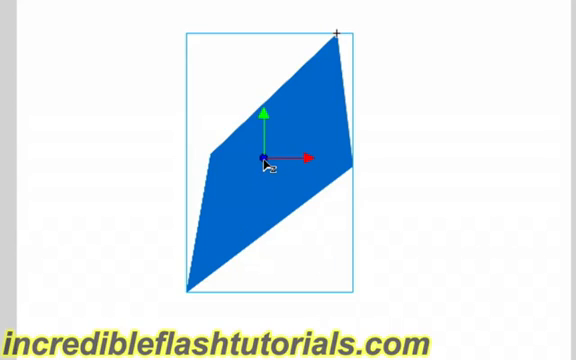
mouse_move(267, 183)
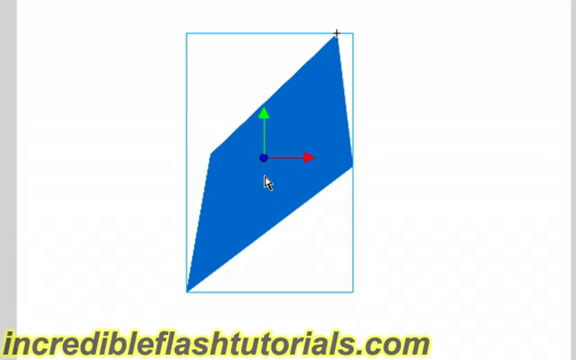
mouse_move(310, 158)
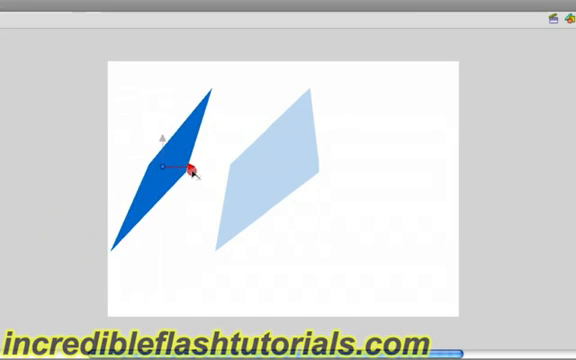
- Drag the clip along its red X-axis to the right, partly past the stage edge
drag(165, 165, 378, 175)
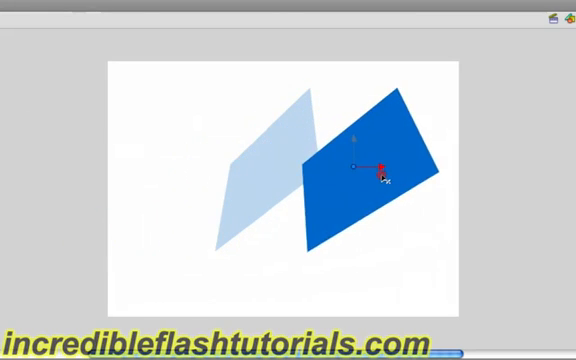
drag(378, 170, 520, 182)
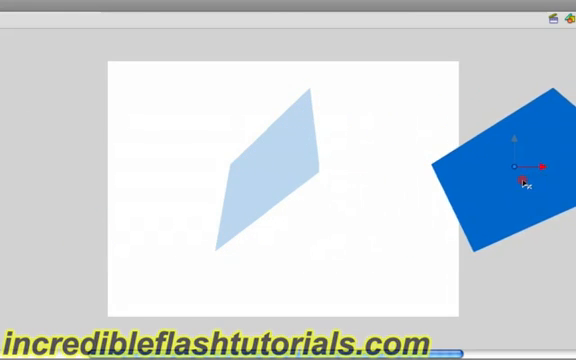